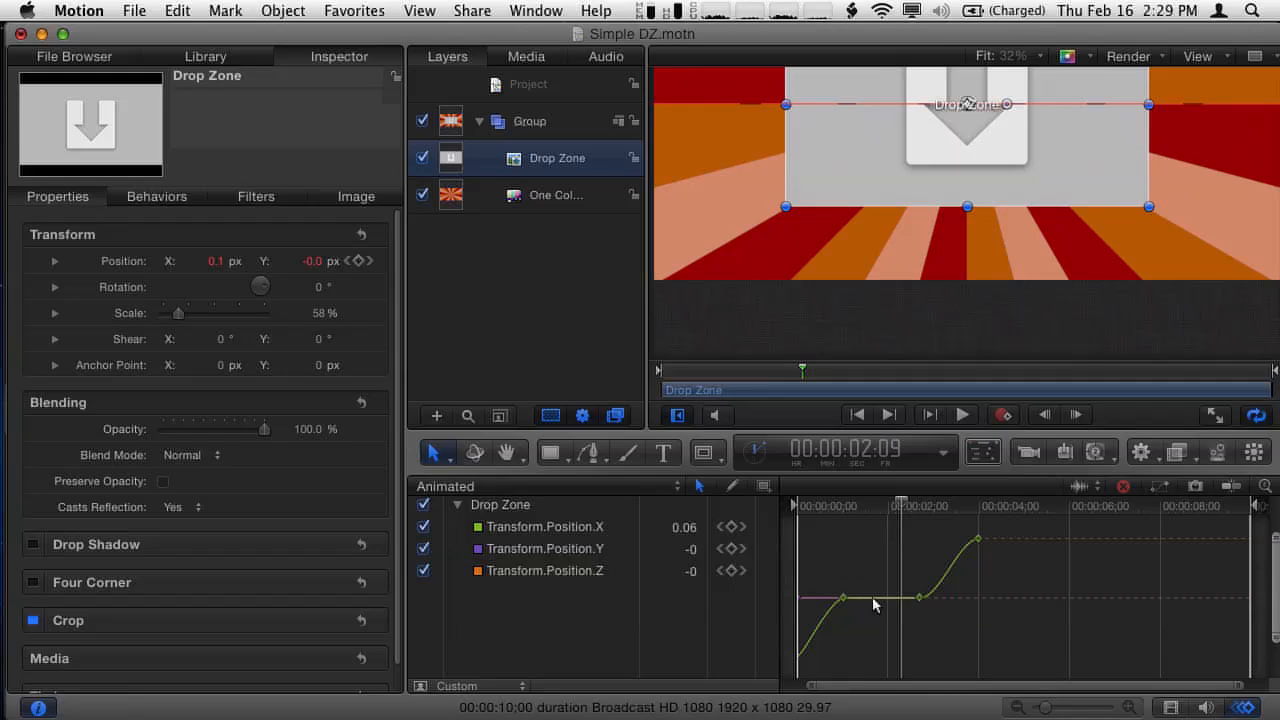
Set the middle hold segment of the Drop Zone X position curve to Linear interpolation, then deselect.
right_click(872, 604)
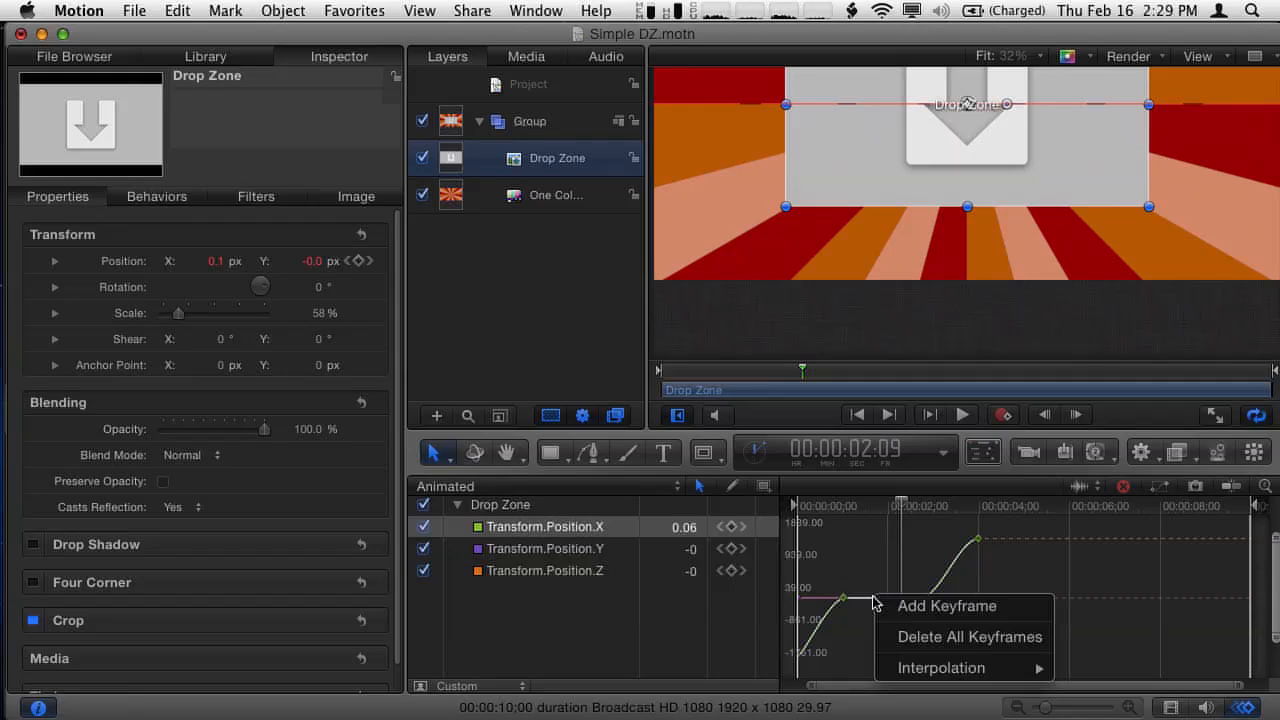
mouse_move(944, 668)
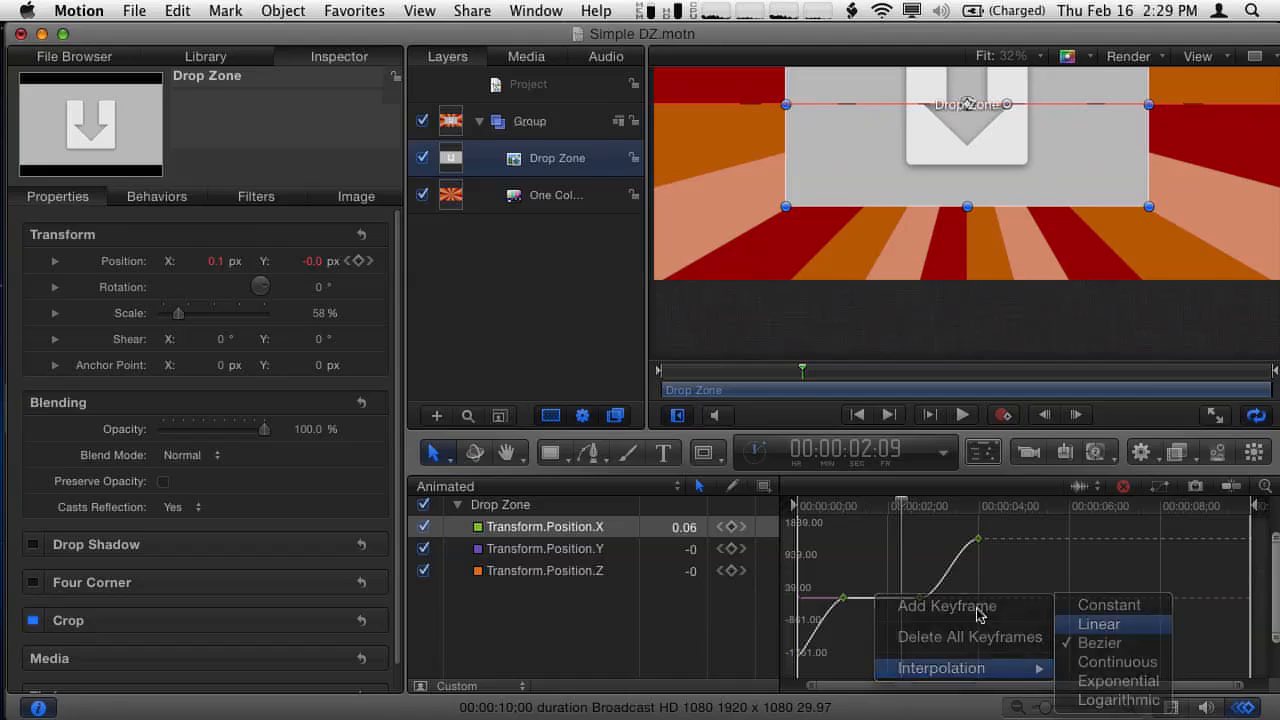
click(1098, 624)
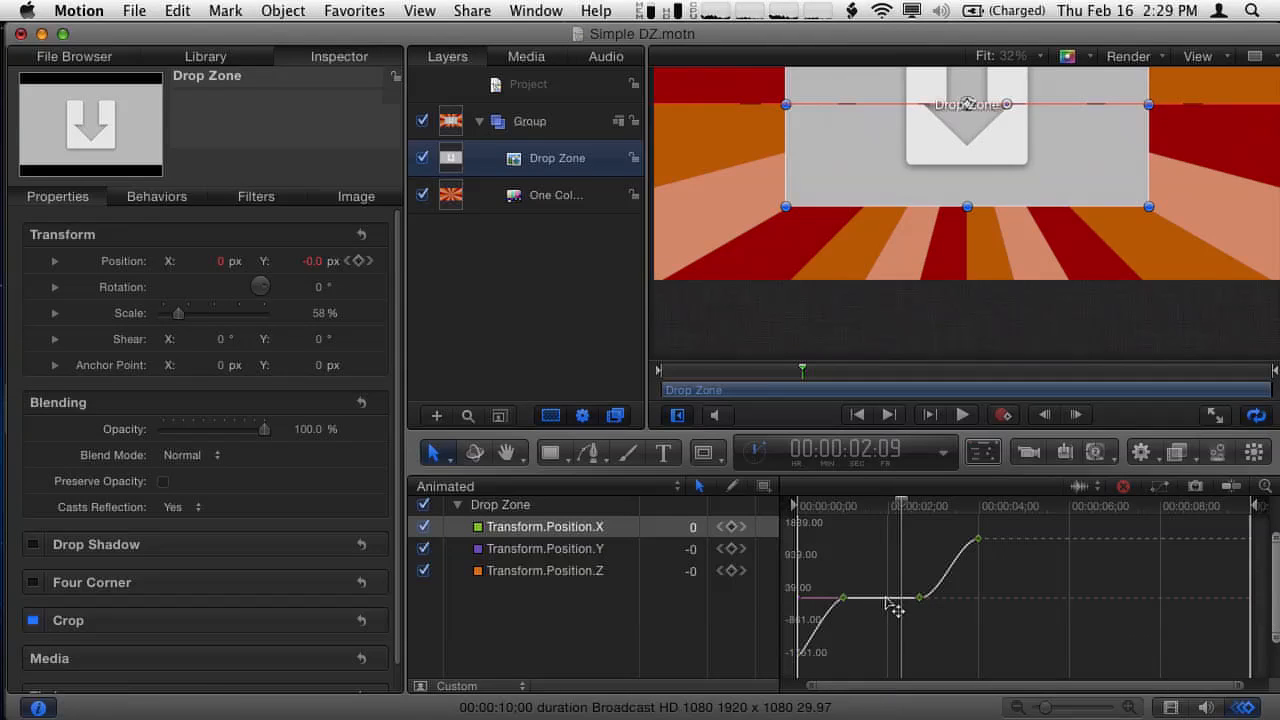
mouse_move(856, 556)
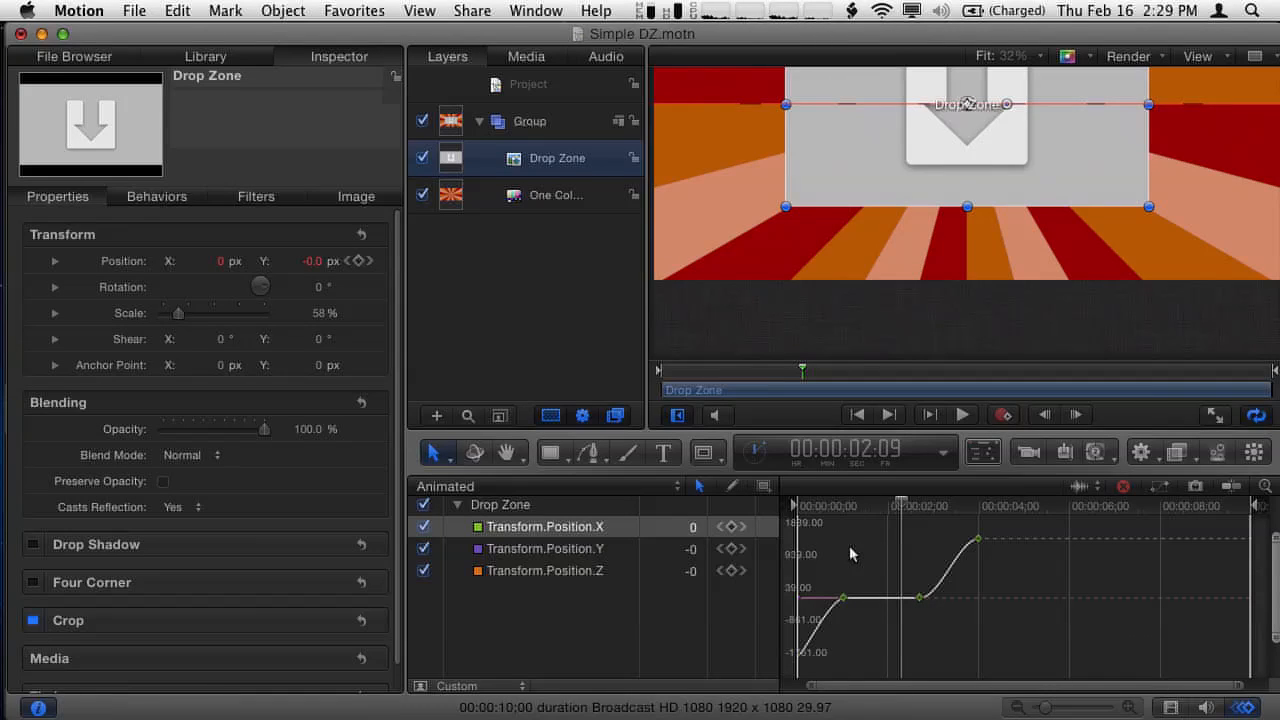
click(530, 300)
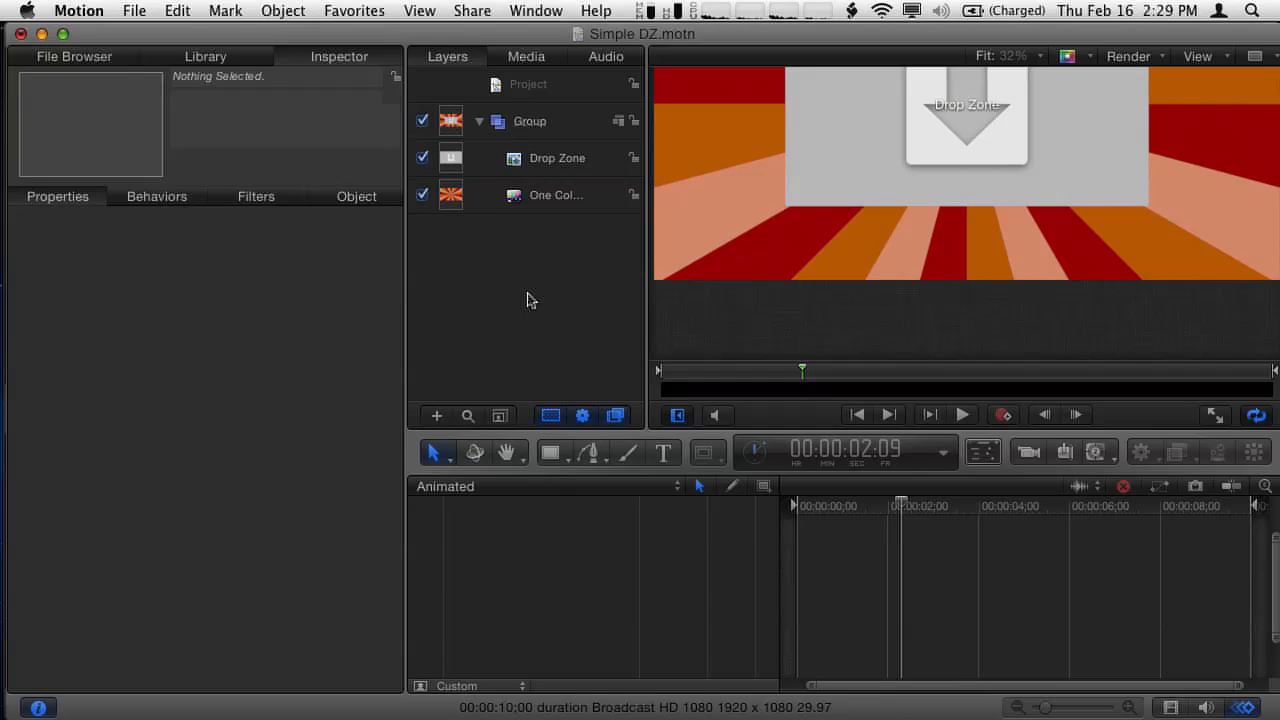